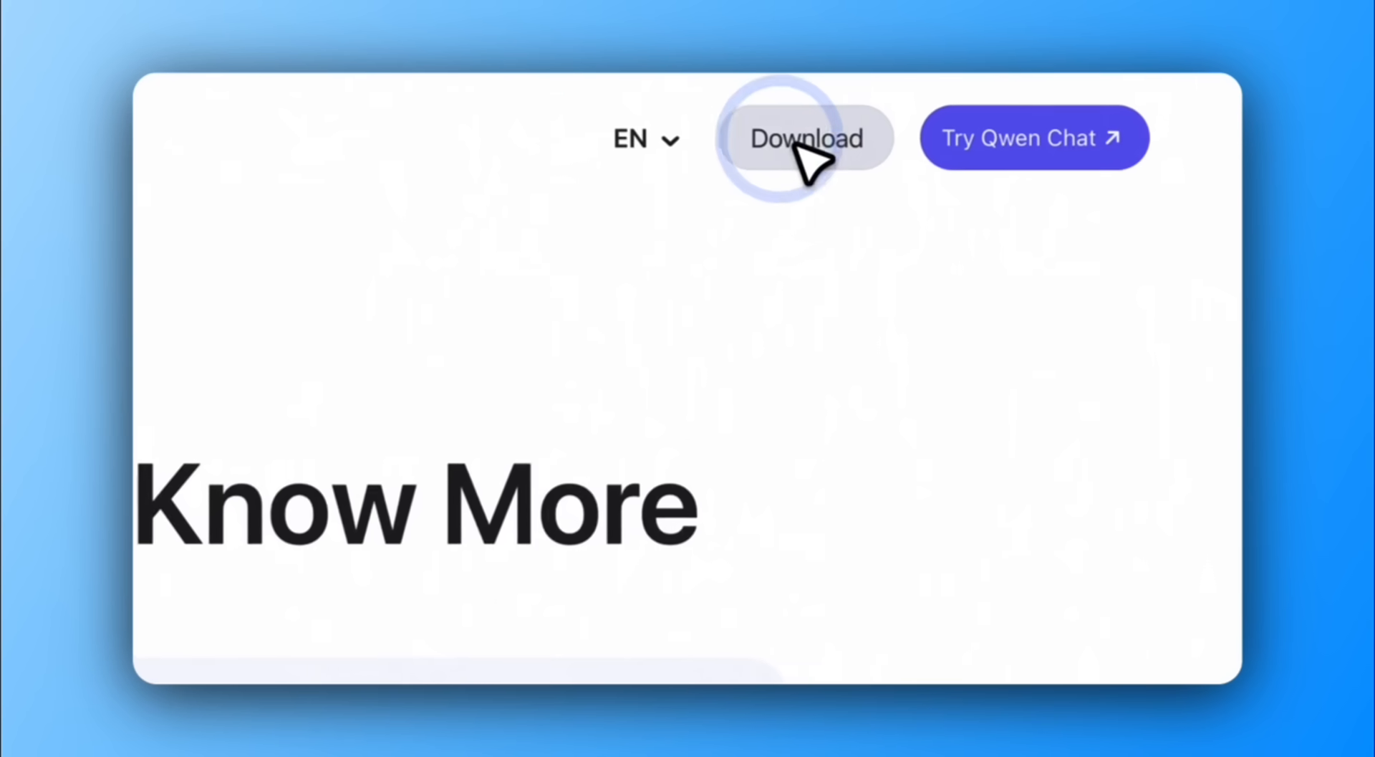
Step: Download the macOS (ARM) Qwen desktop build, open the installer image and launch Qwen.app
{"action": "left_click", "coordinate": [803, 138]}
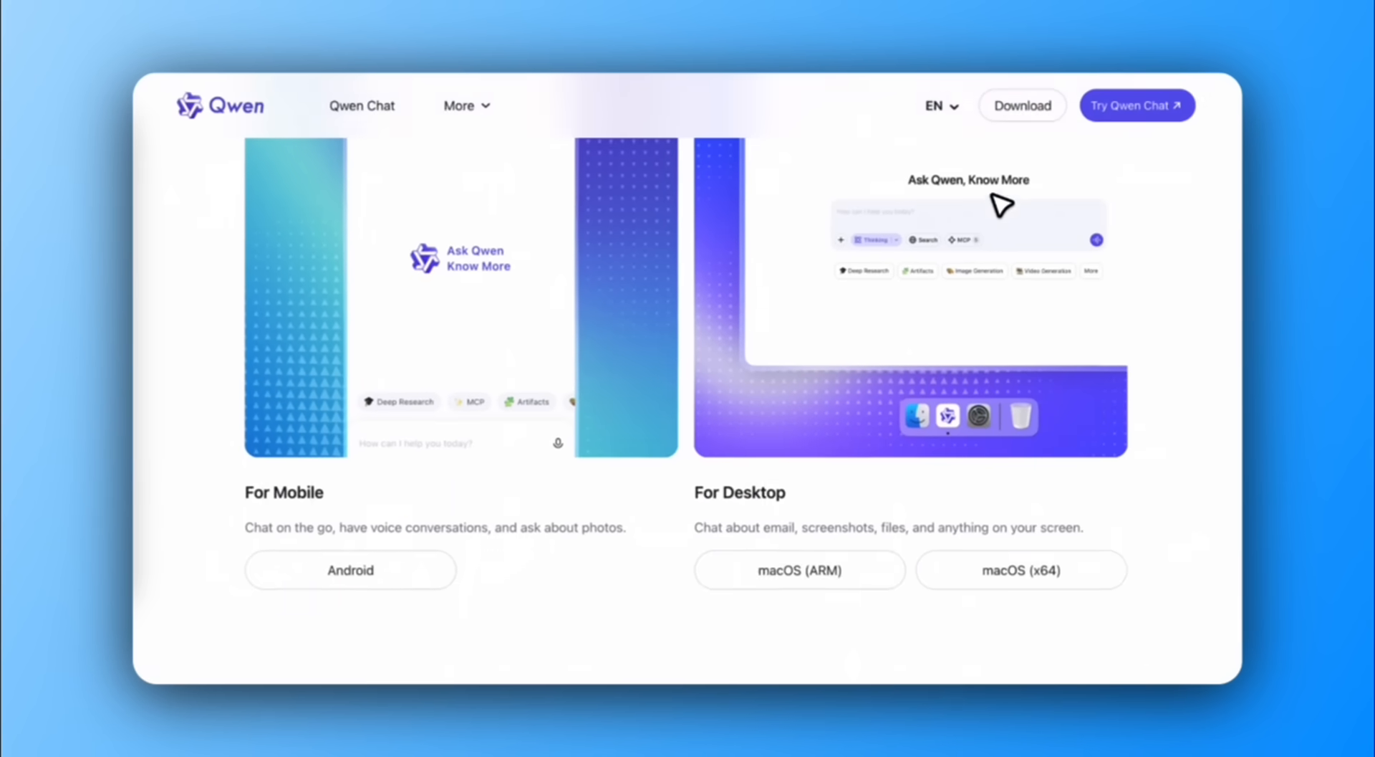
{"action": "left_click", "coordinate": [798, 569]}
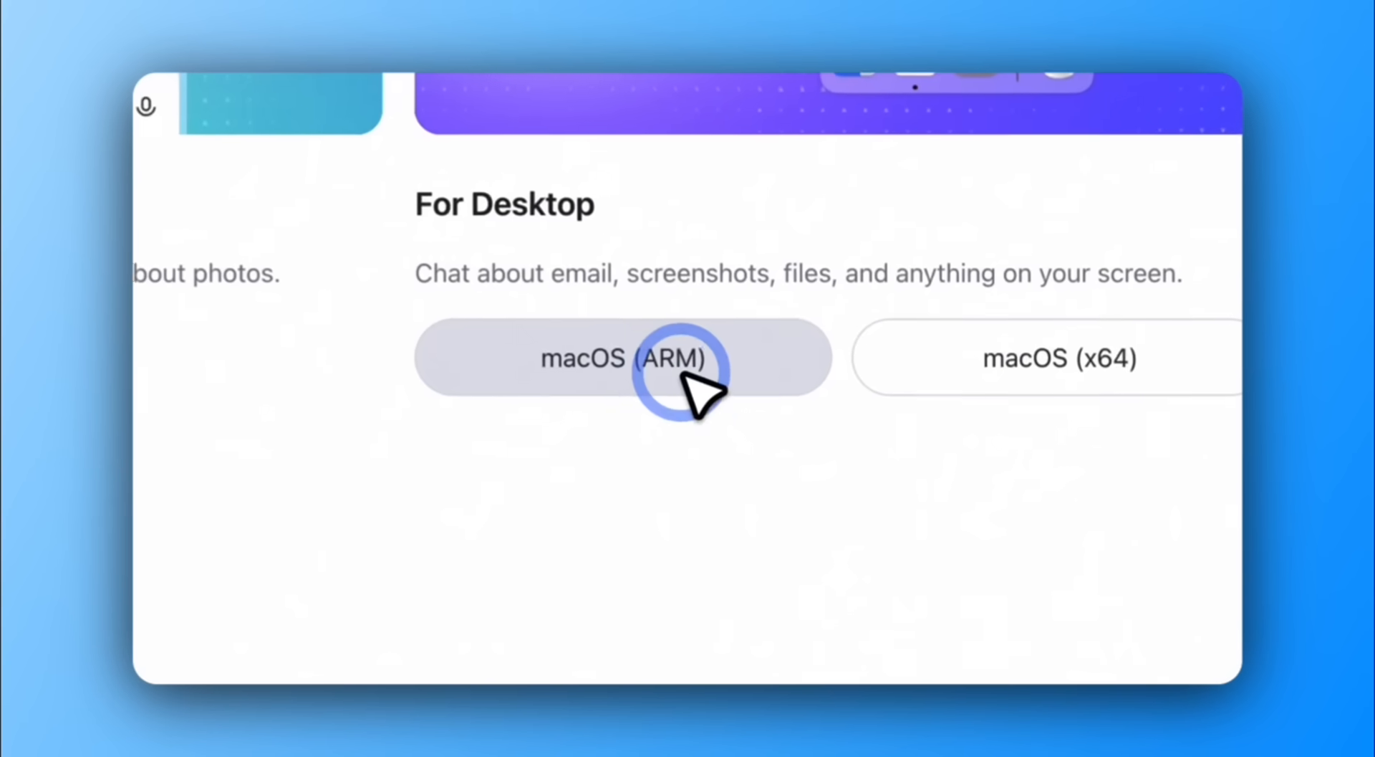
{"action": "left_click", "coordinate": [623, 358]}
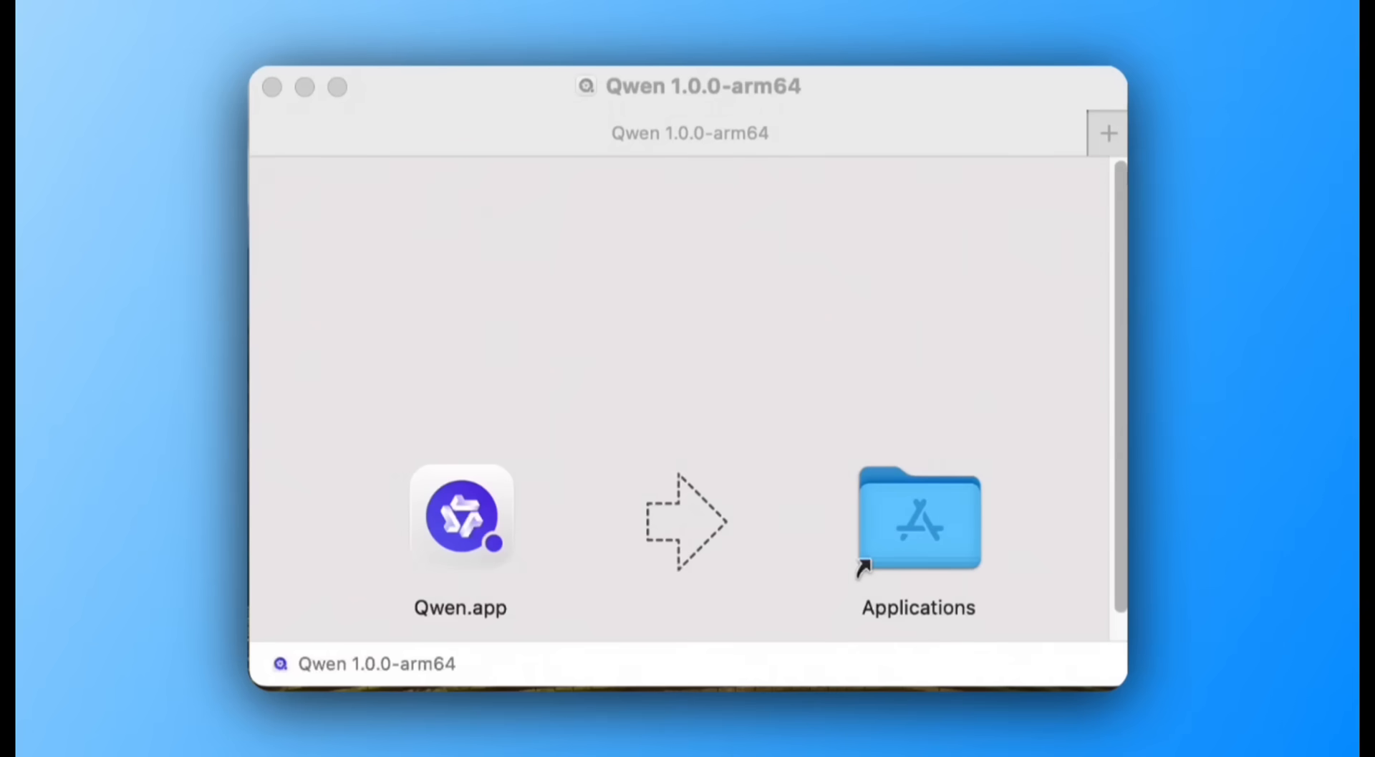
{"action": "double_click", "coordinate": [461, 515]}
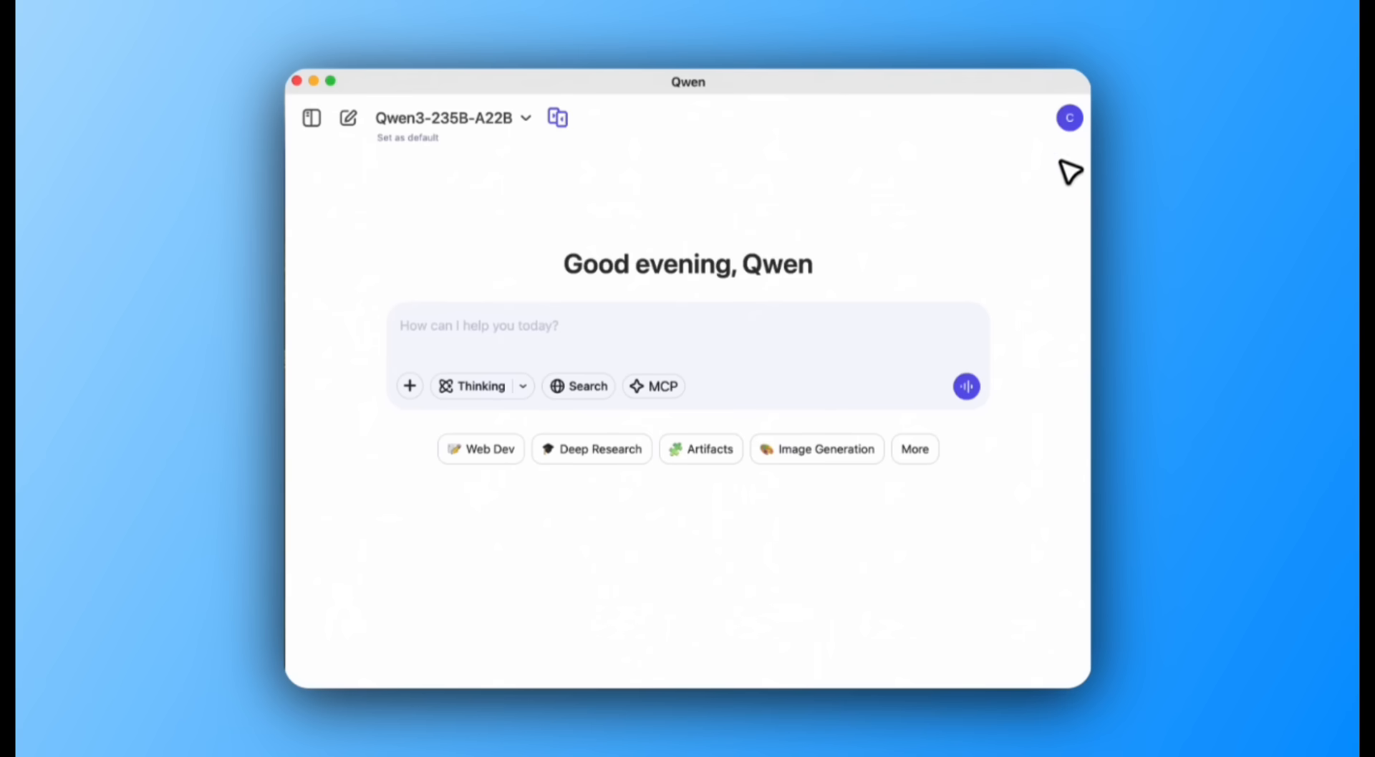
Step: Turn on the fire-crawl MCP tool in Settings, then close Settings
{"action": "left_click", "coordinate": [1069, 118]}
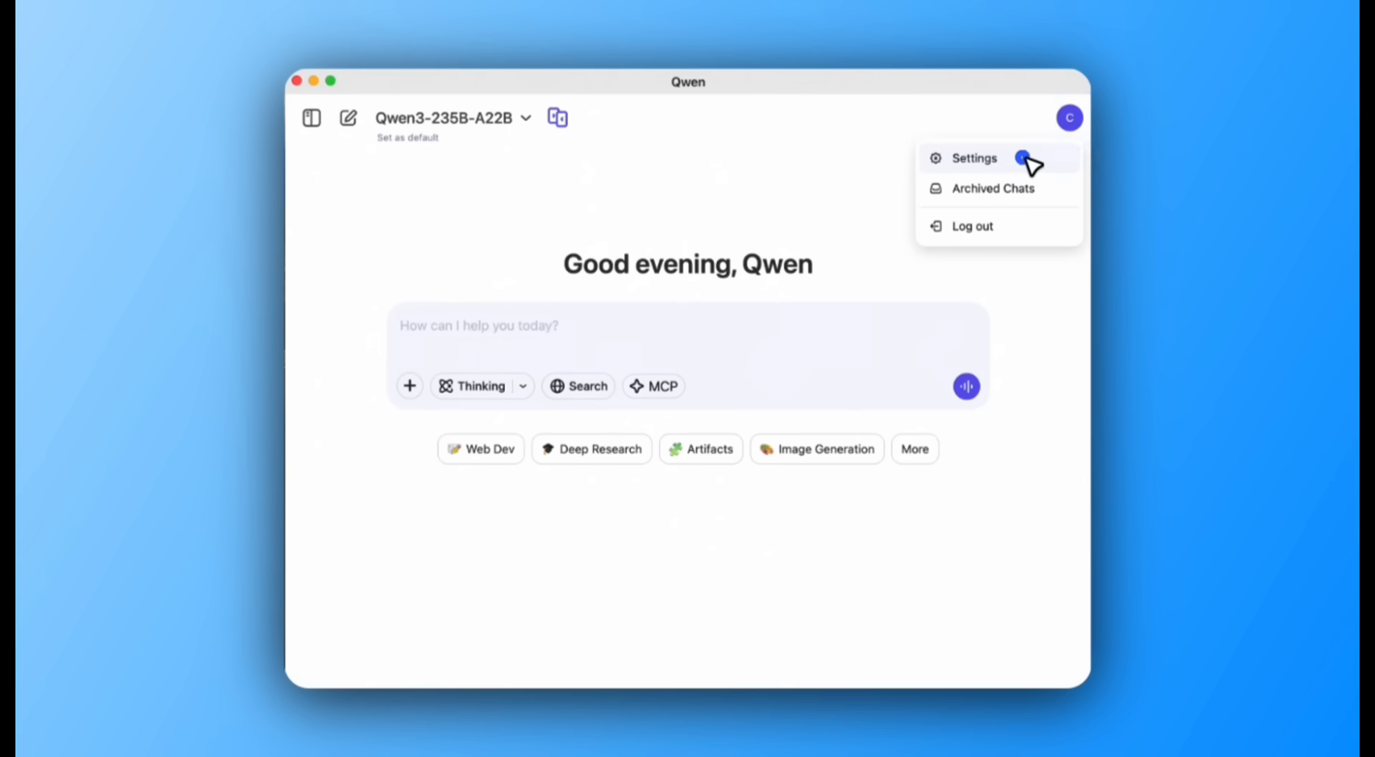
{"action": "left_click", "coordinate": [975, 159]}
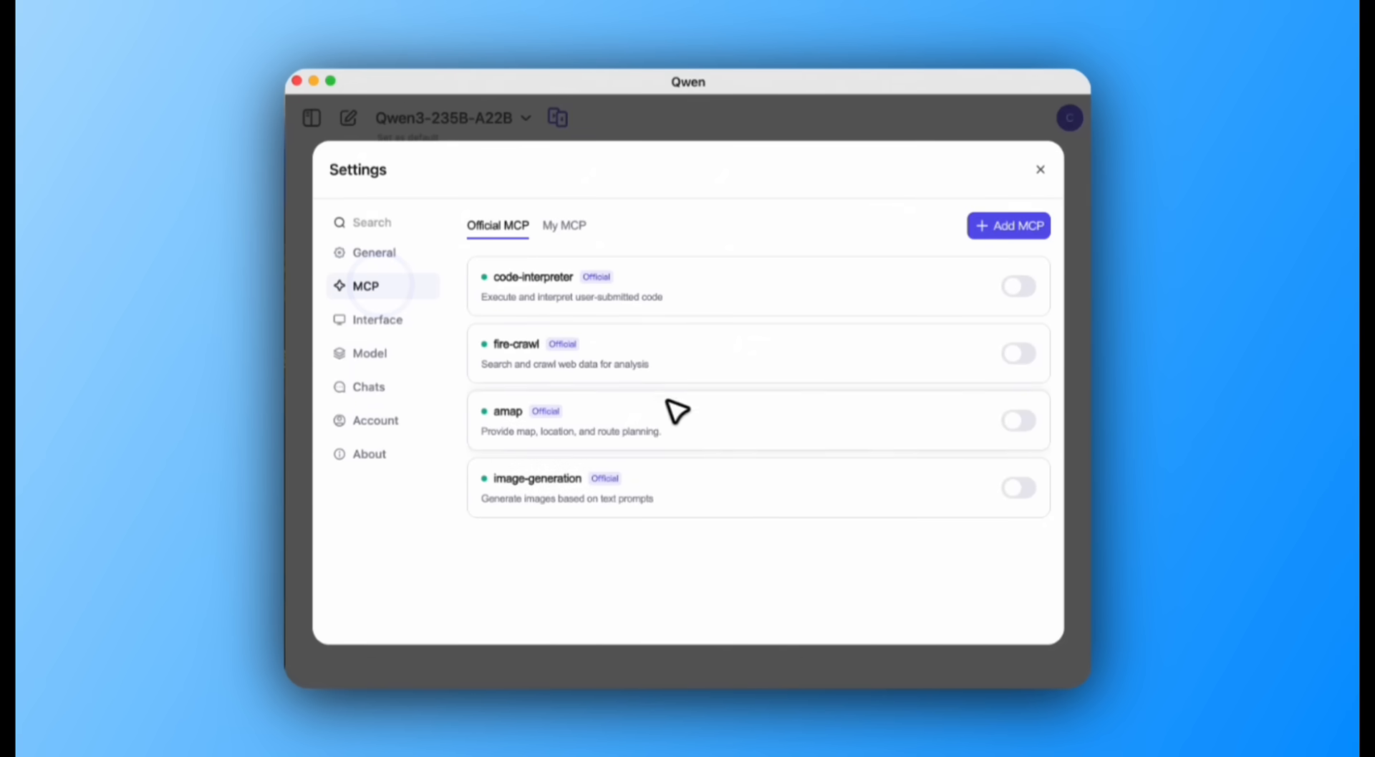
{"action": "left_click", "coordinate": [1019, 352]}
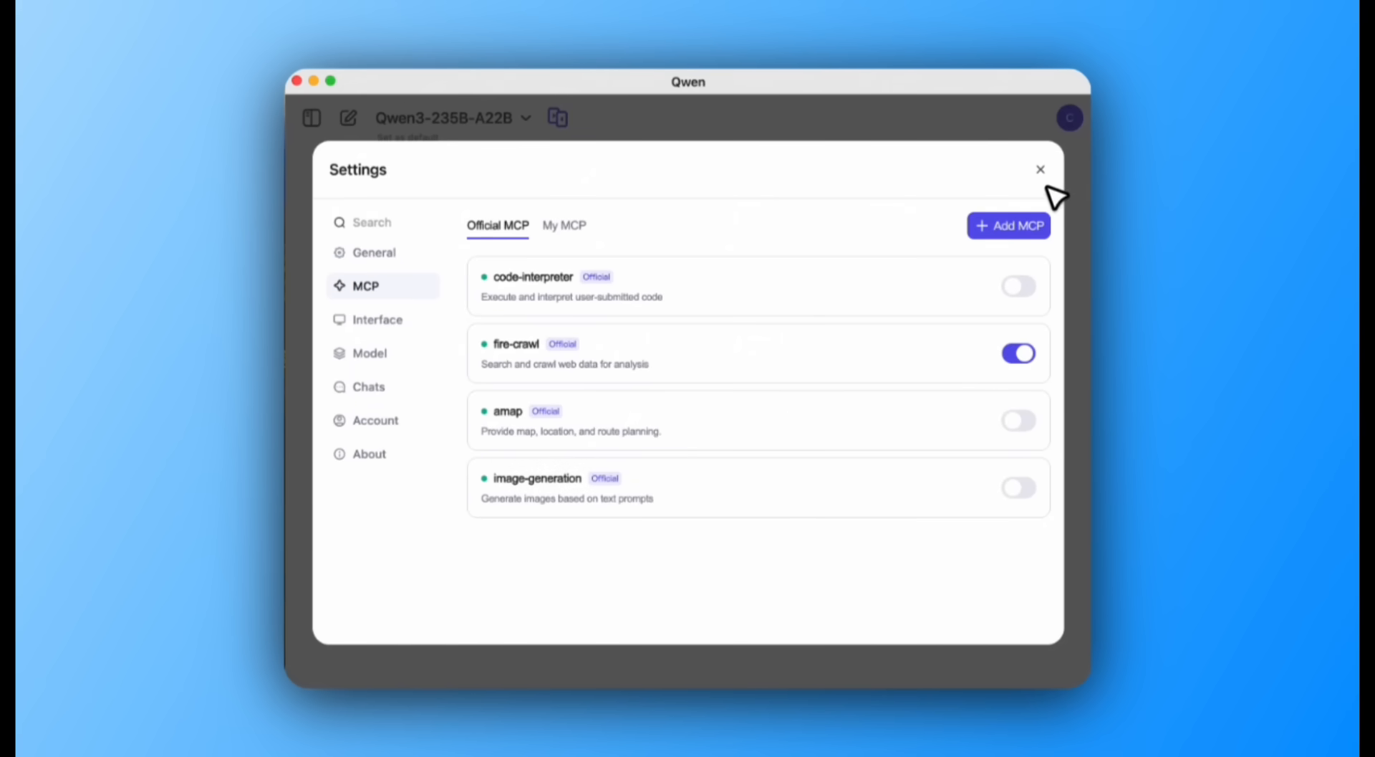
{"action": "left_click", "coordinate": [1040, 169]}
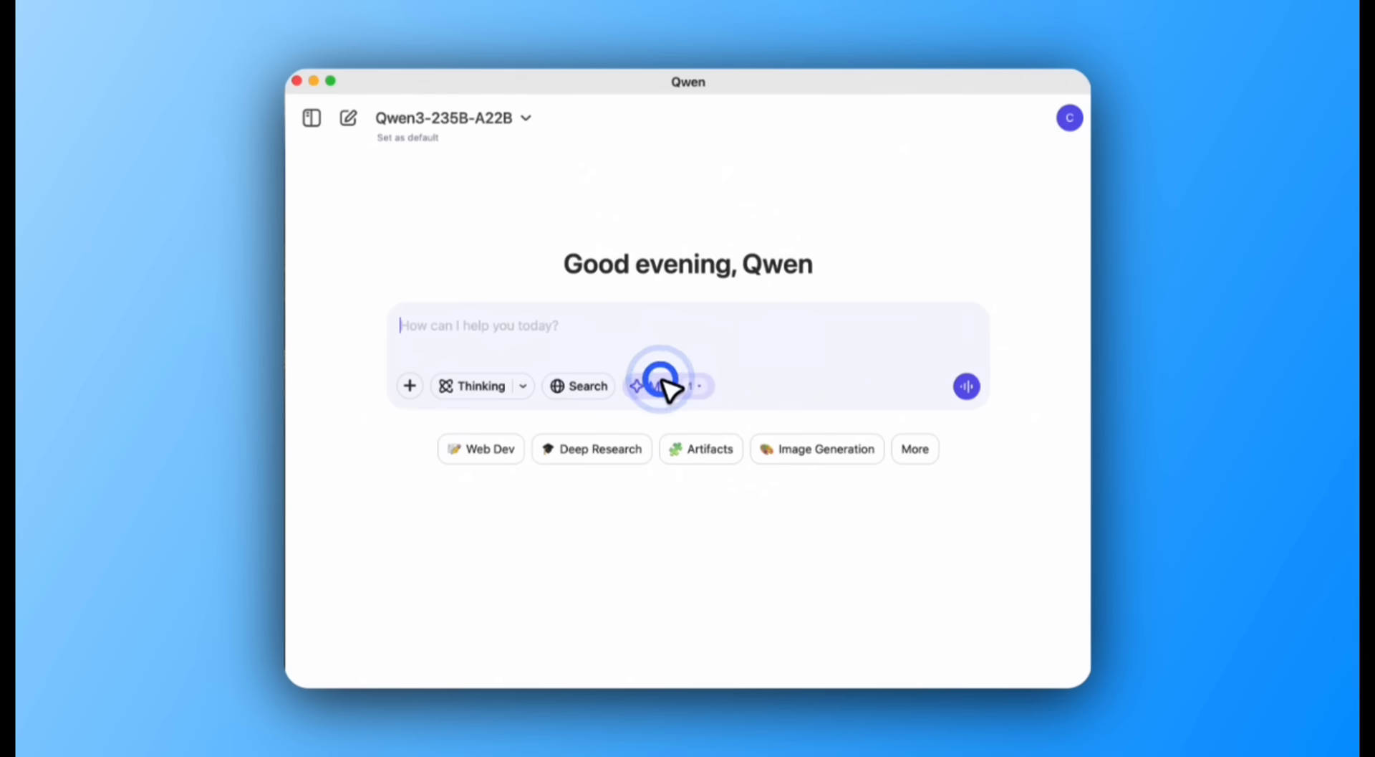
Step: Enable MCP, ask 'Any big sports news today' and scroll through the answer
{"action": "left_click", "coordinate": [664, 386]}
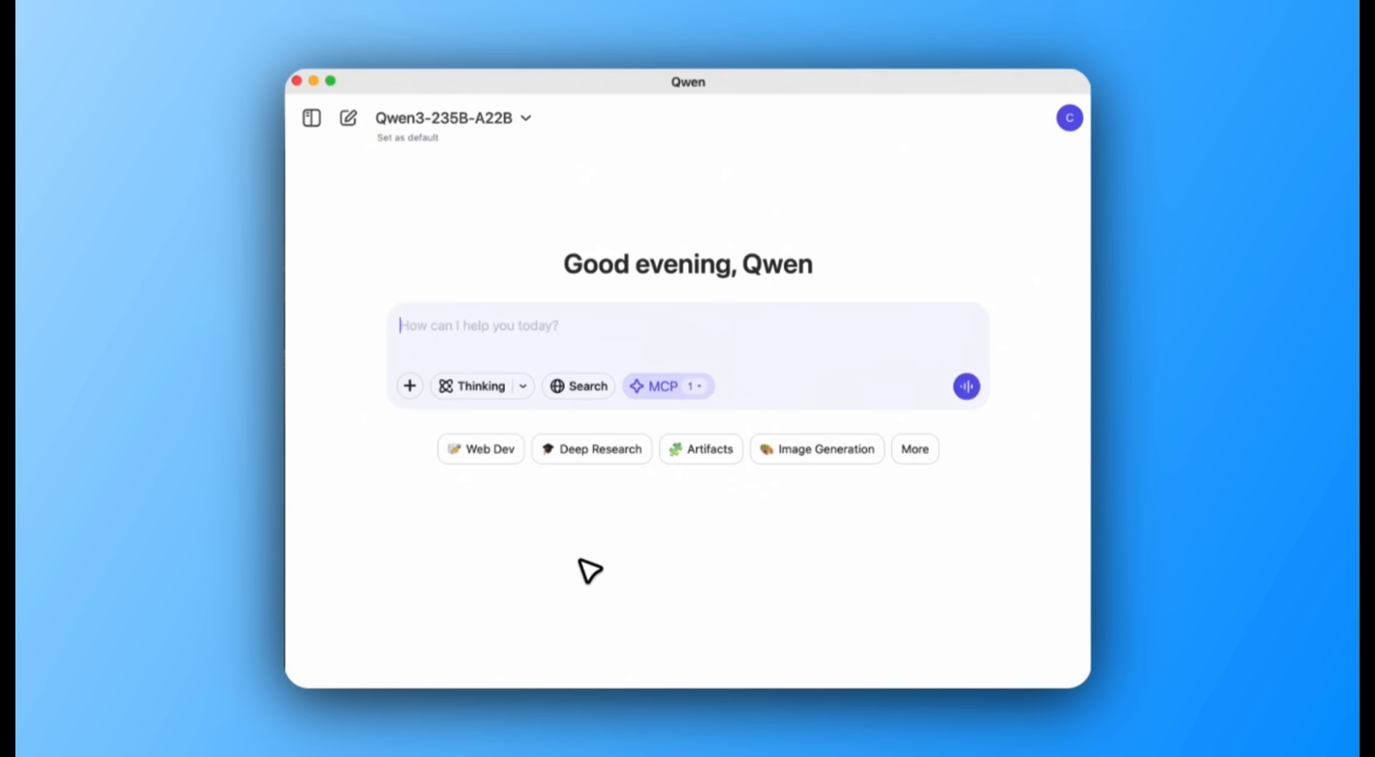
{"action": "type", "text": "Any big sp"}
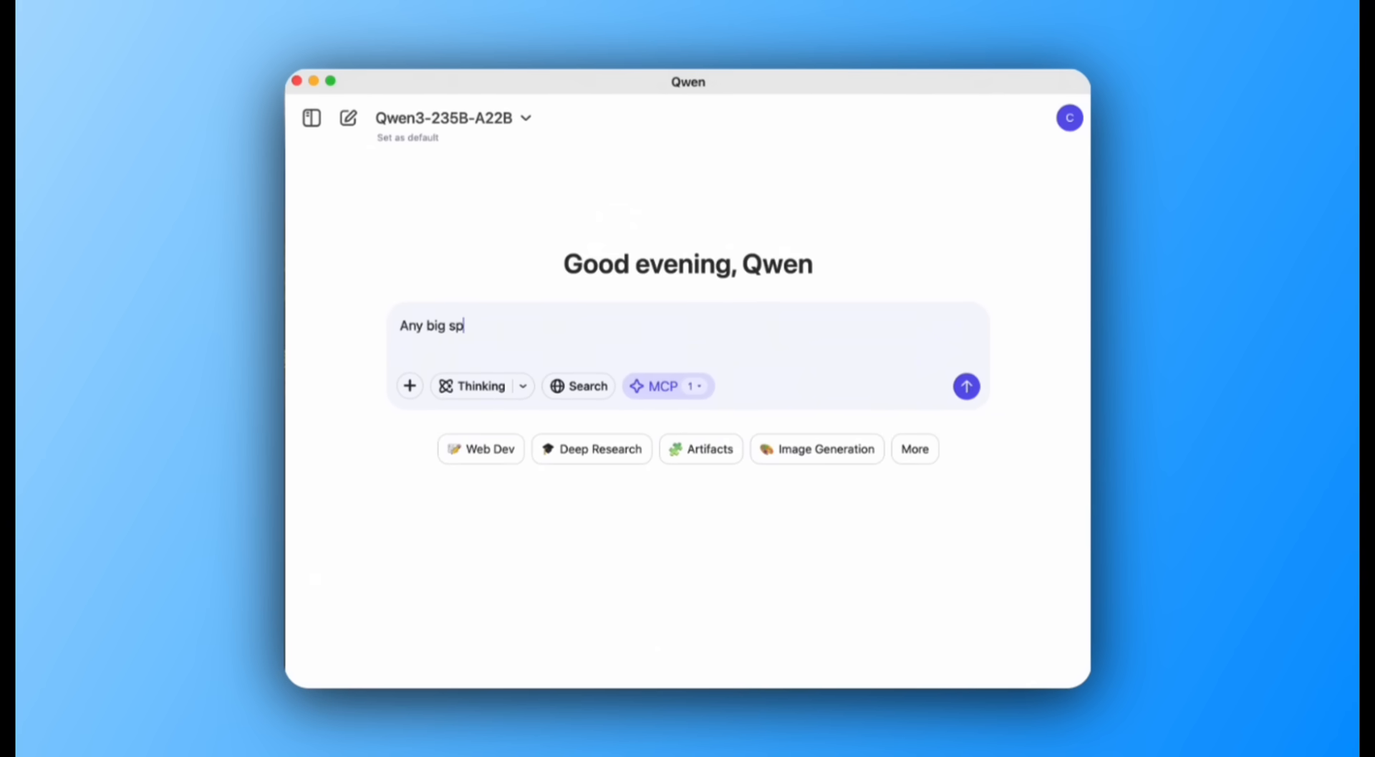
{"action": "type", "text": "orts news today"}
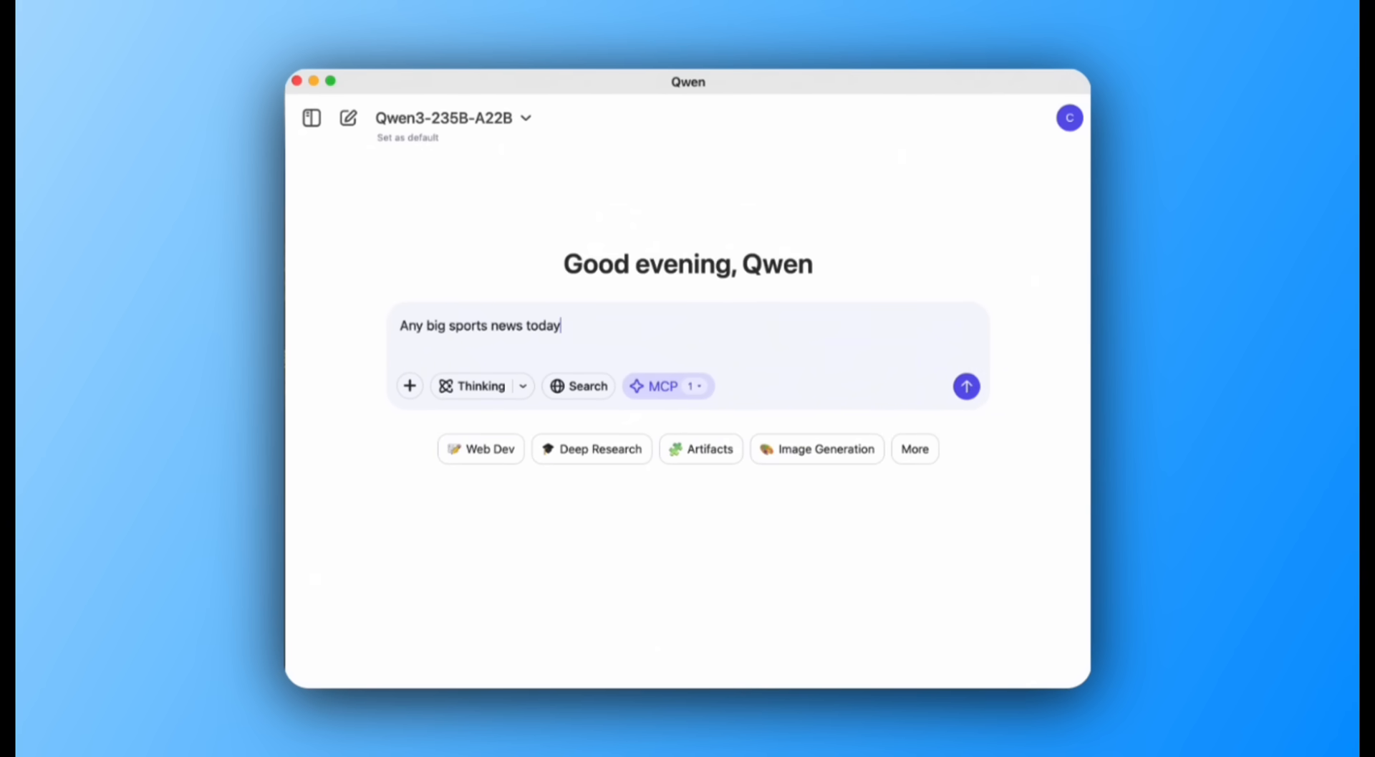
{"action": "left_click", "coordinate": [966, 386]}
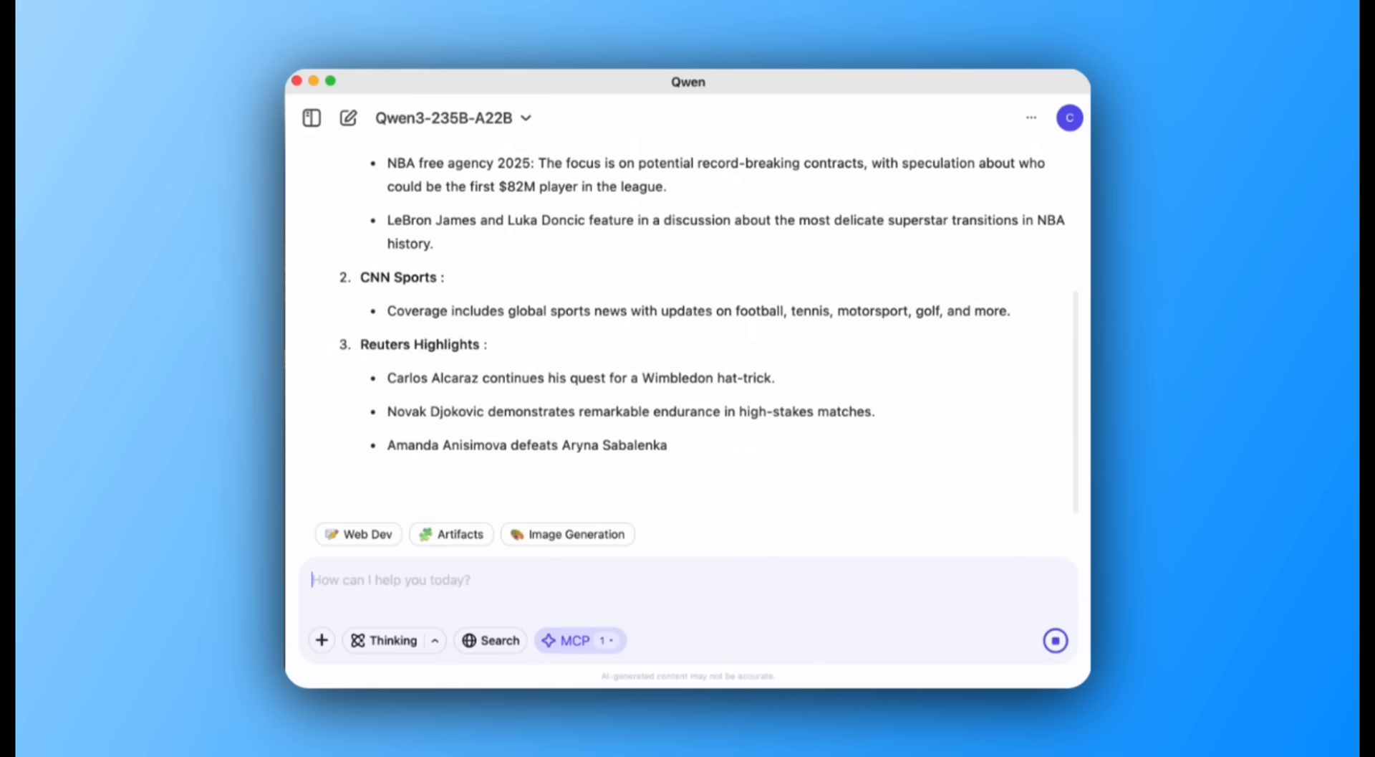
{"action": "scroll", "scroll_direction": "down", "scroll_amount": 3}
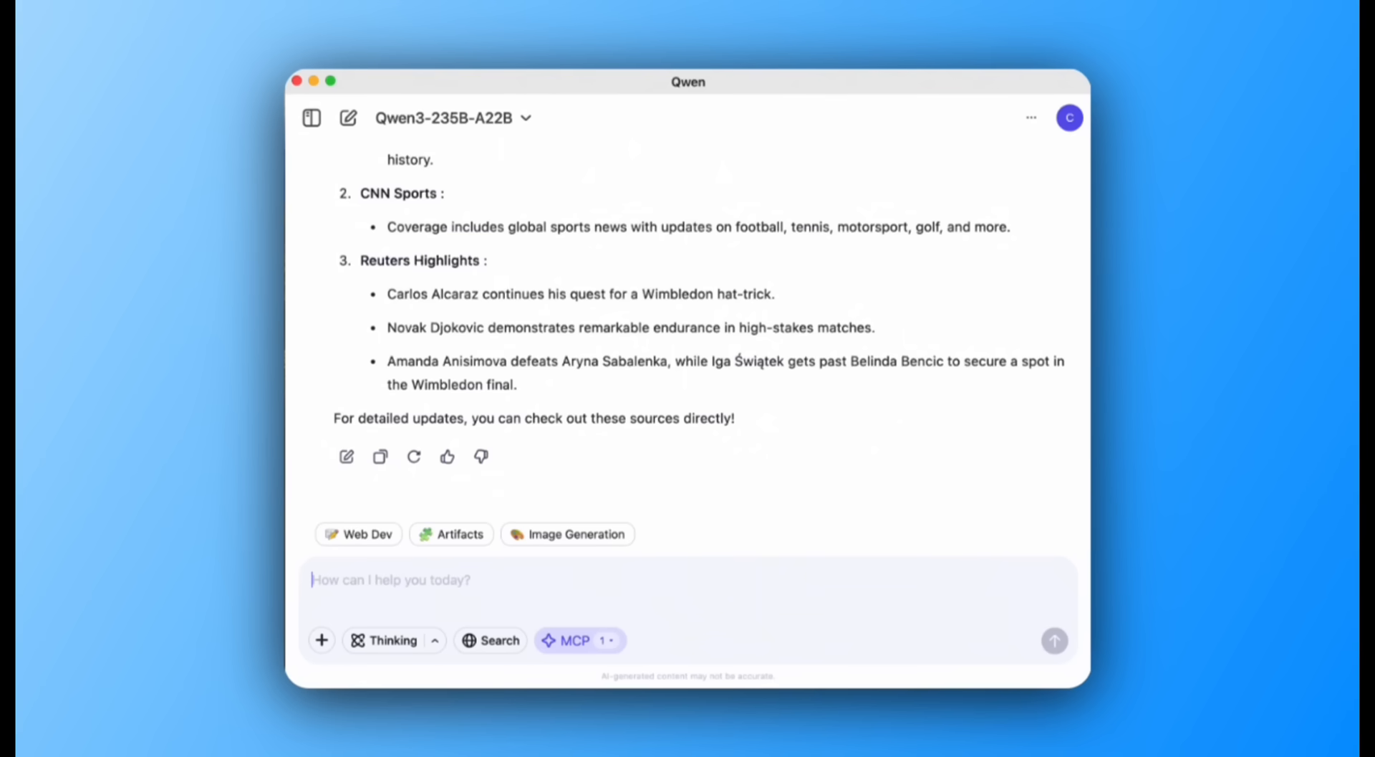
Step: Add a custom tool under Settings > MCP > My MCP from a JSON config, then close Settings
{"action": "left_click", "coordinate": [1032, 117]}
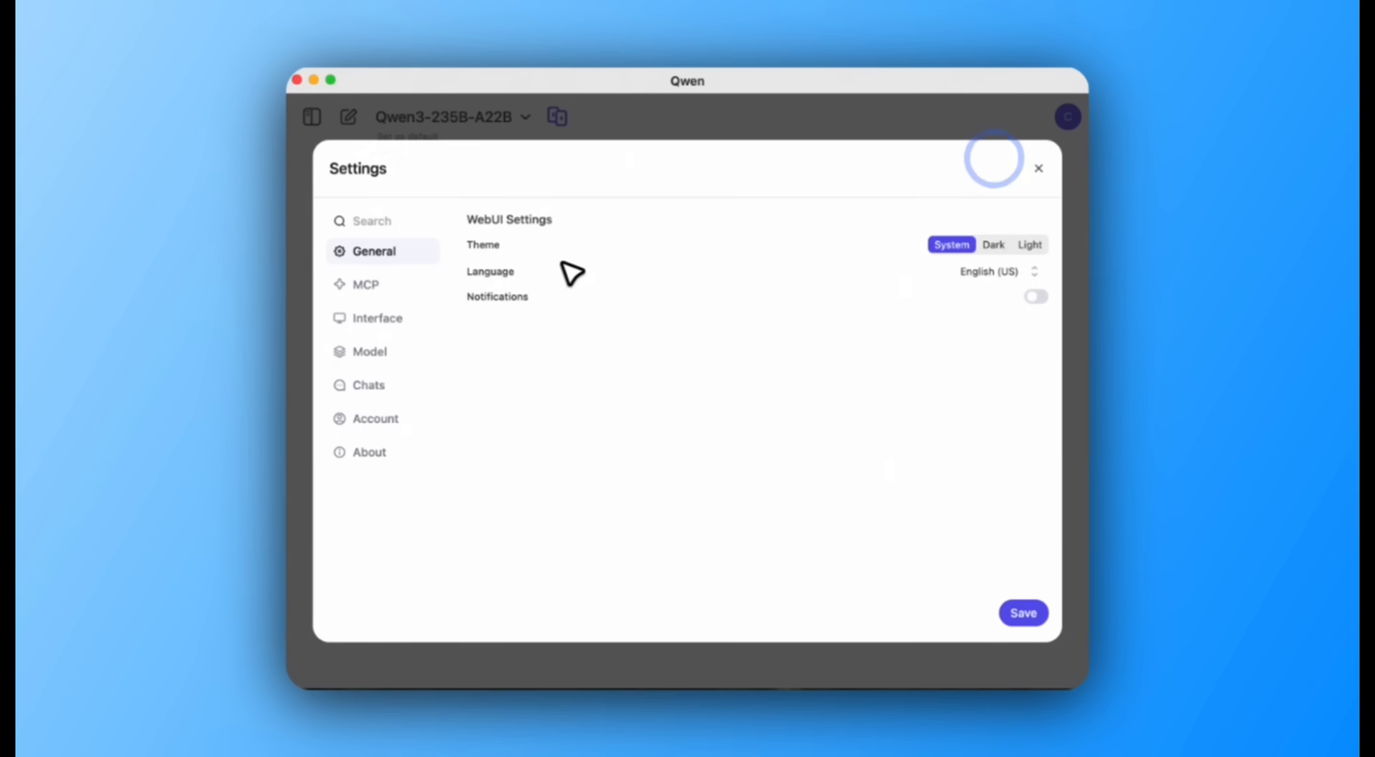
{"action": "left_click", "coordinate": [364, 284]}
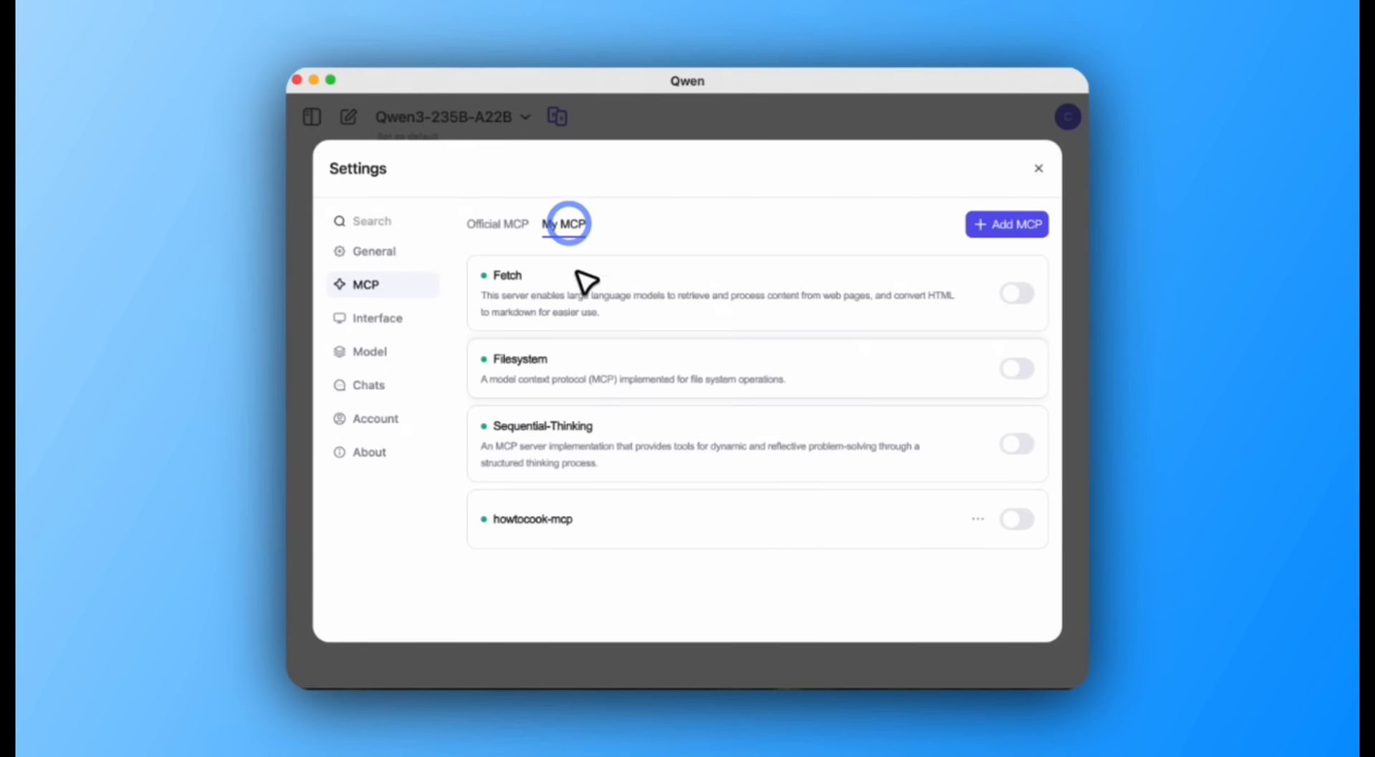
{"action": "left_click", "coordinate": [1007, 224]}
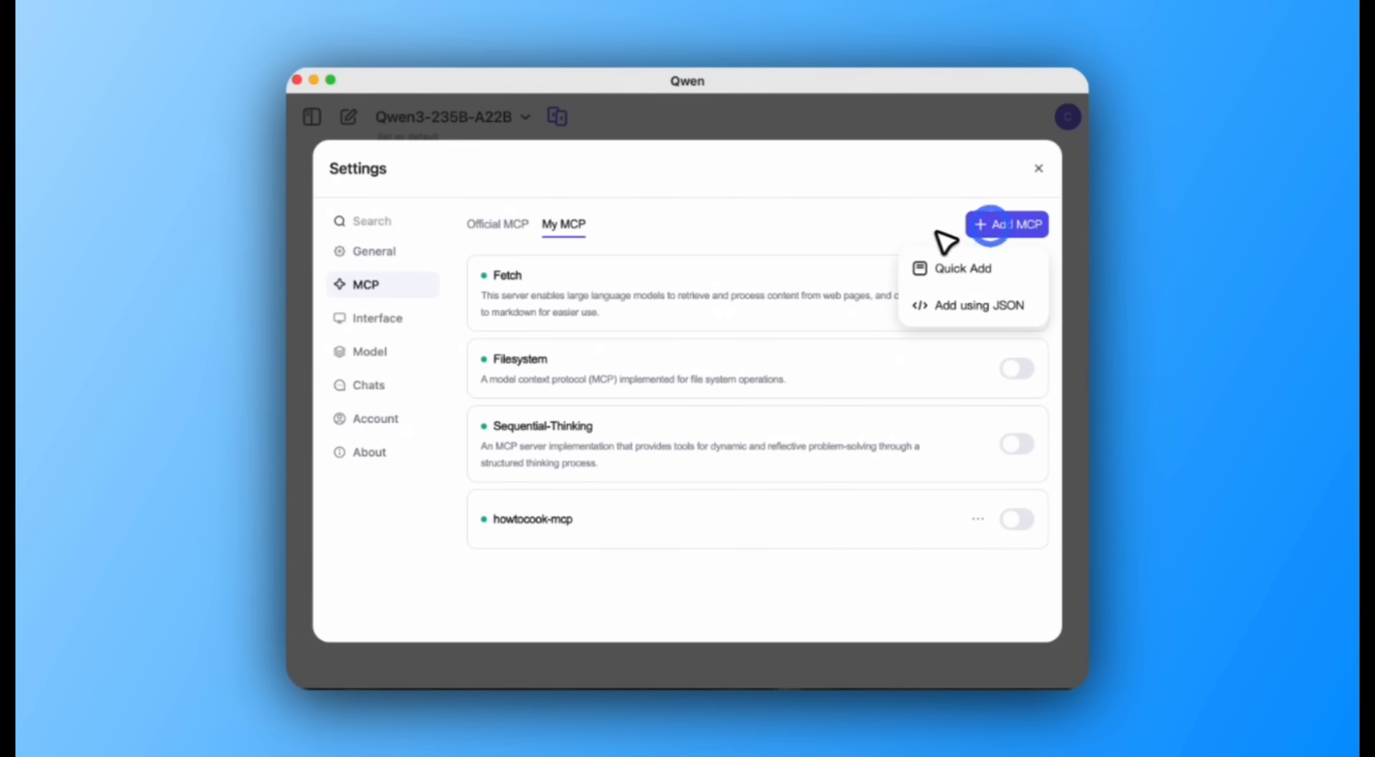
{"action": "left_click", "coordinate": [973, 305]}
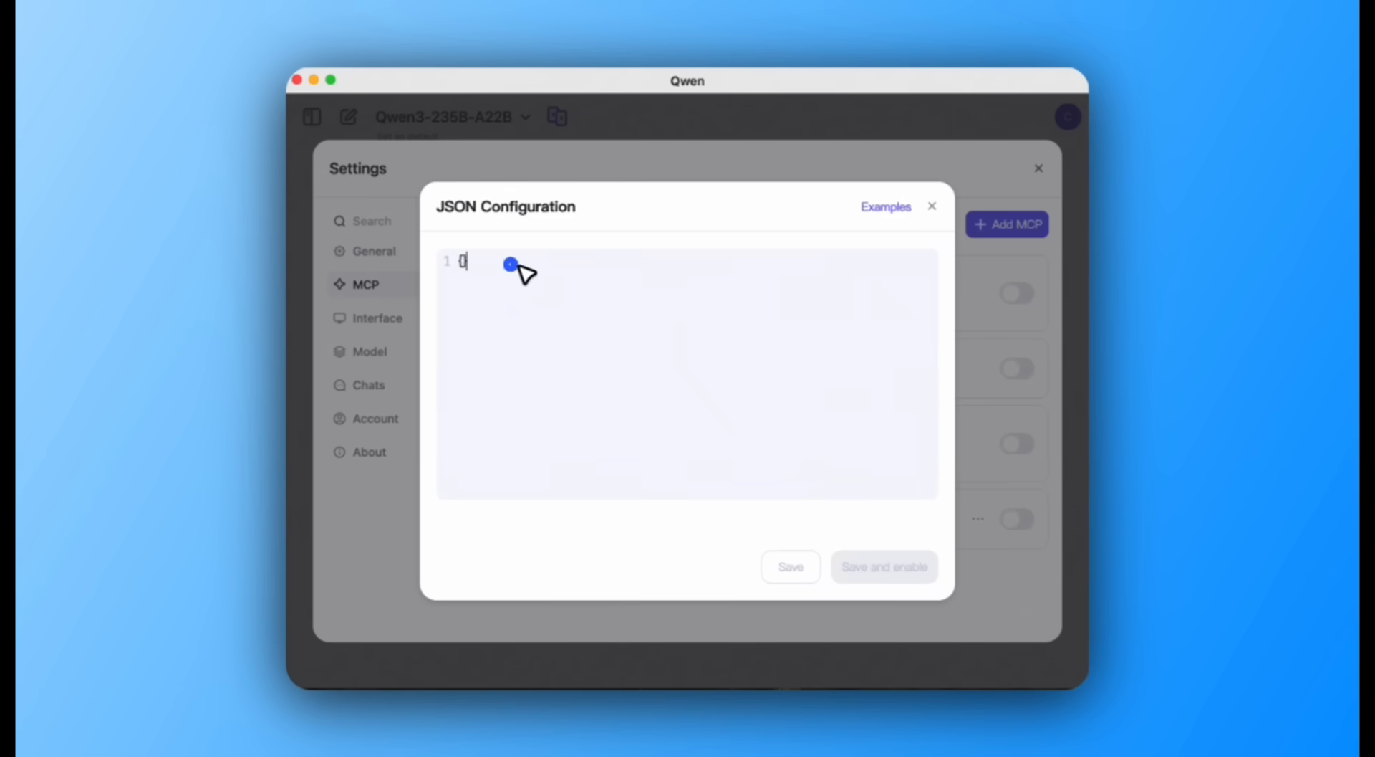
{"action": "left_click", "coordinate": [931, 206]}
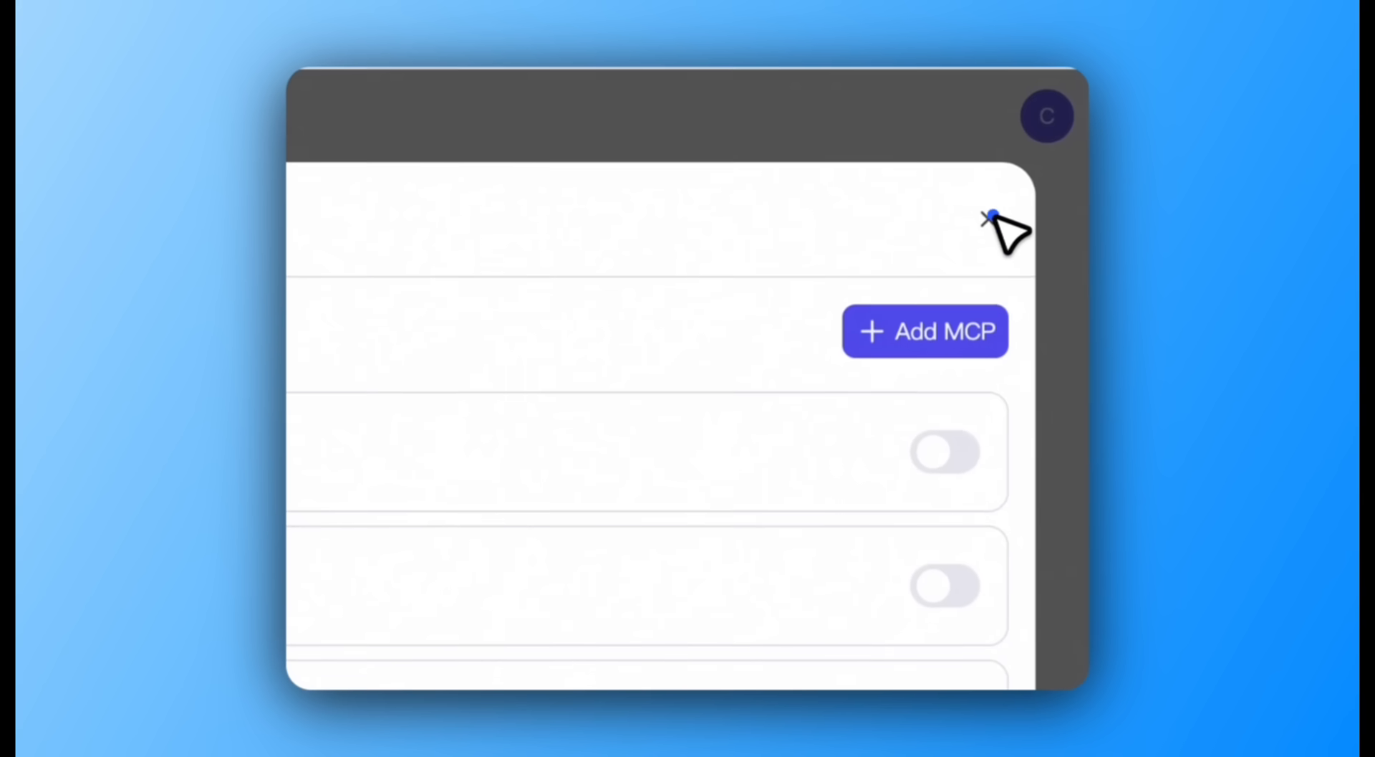
{"action": "left_click", "coordinate": [662, 235]}
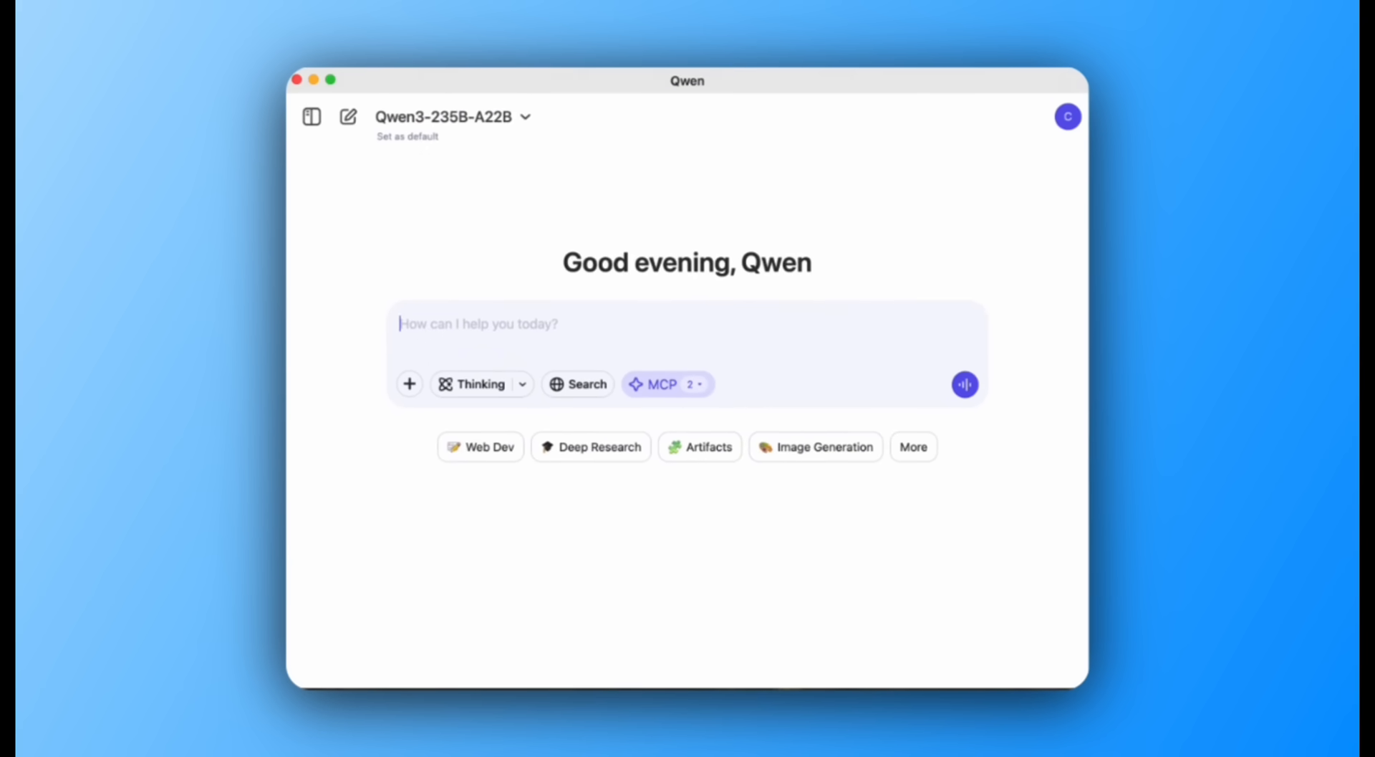
Step: Send a Chinese request planning tomorrow morning's Beijing flight to a 4 pm Xixi Zone C meeting
{"action": "type", "text": "我定明天早上的飞机从北京gu"}
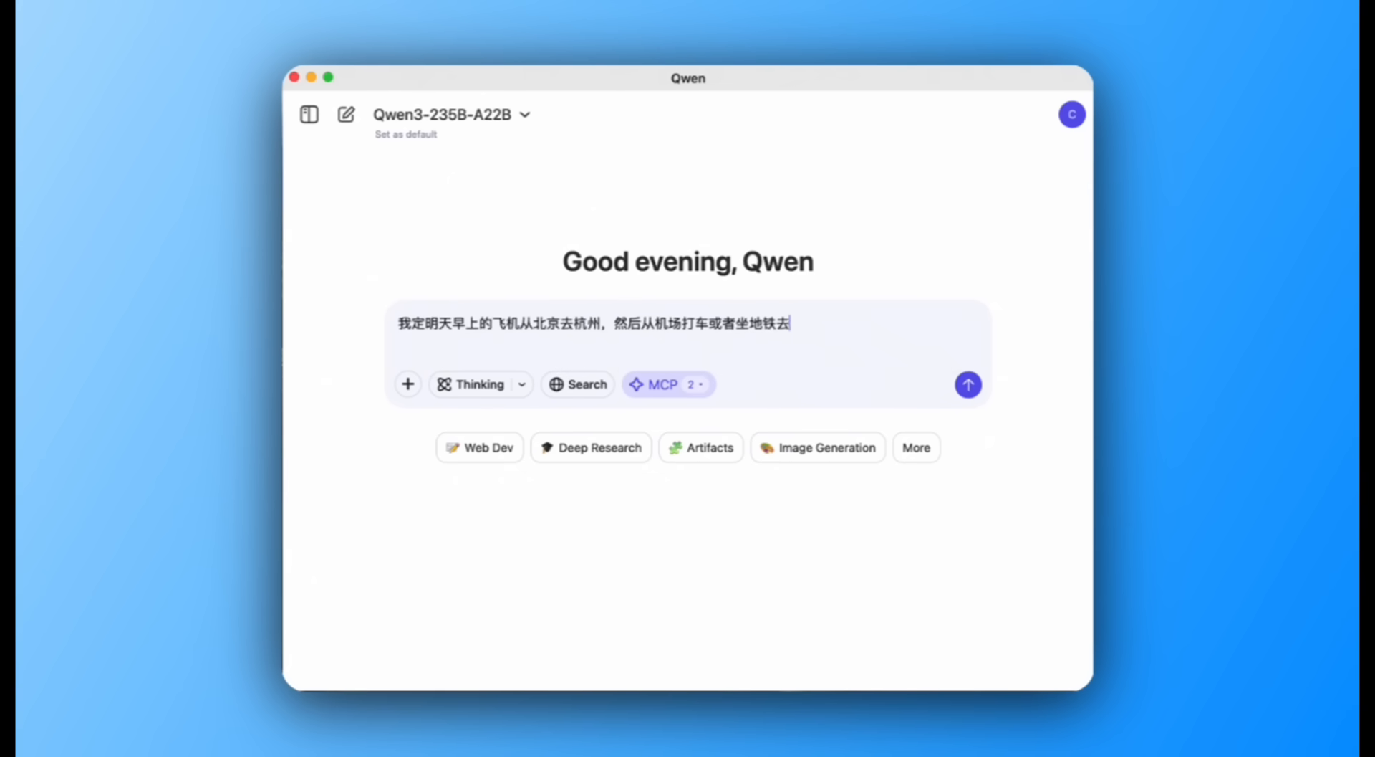
{"action": "type", "text": "参加下午4点在阿里巴巴西溪园区"}
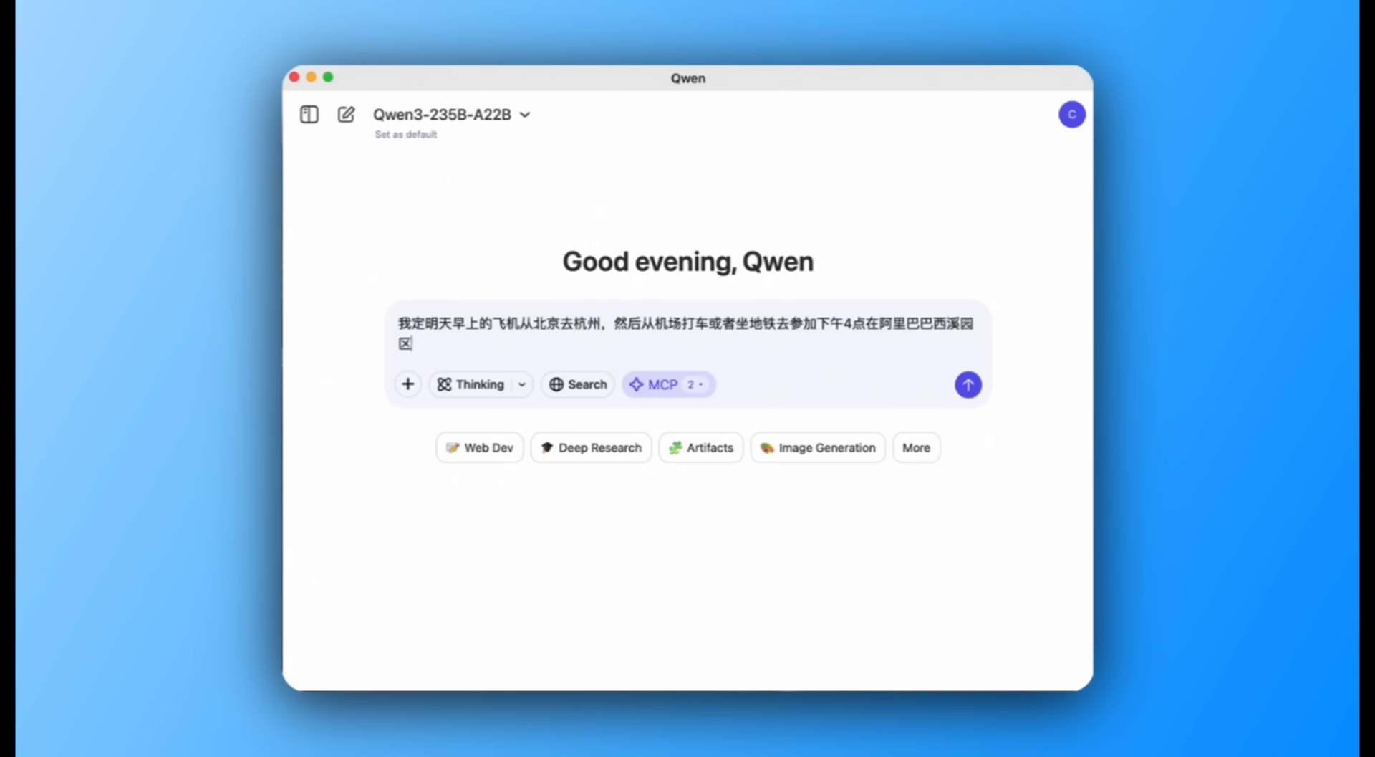
{"action": "type", "text": "C区的会议，帮我规划一下航班和xing'c"}
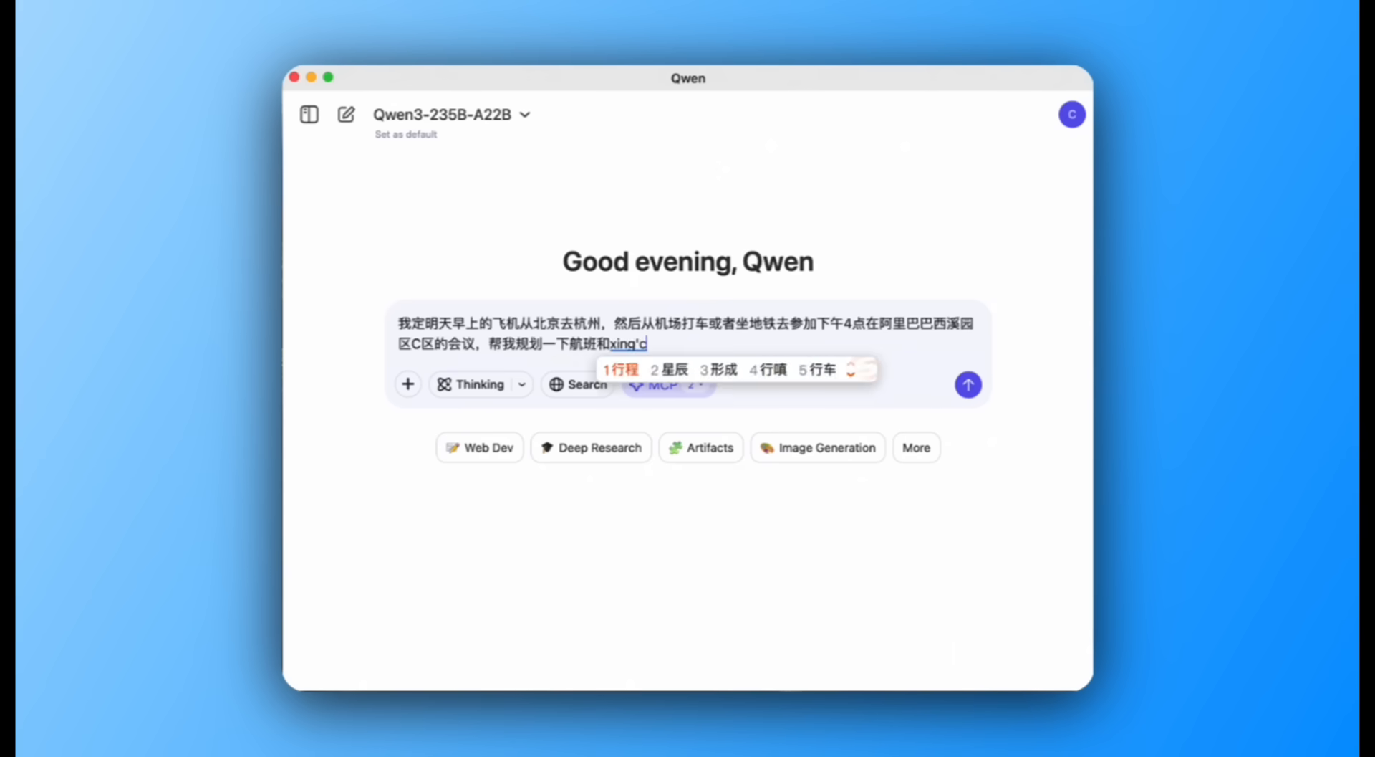
{"action": "left_click", "coordinate": [969, 385]}
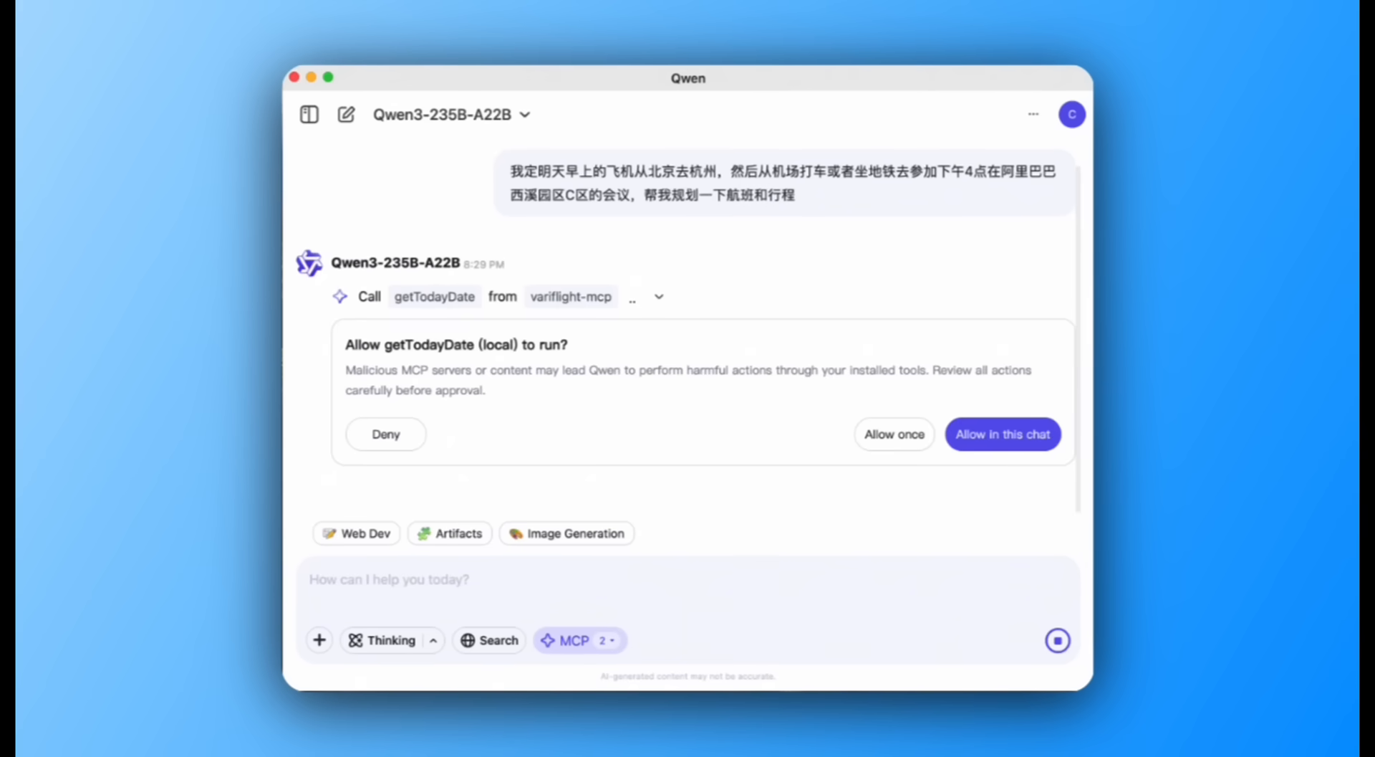
Step: Allow the tool in this chat and scroll through the HU7577 and Metro Line 19 itinerary
{"action": "left_click", "coordinate": [1003, 433]}
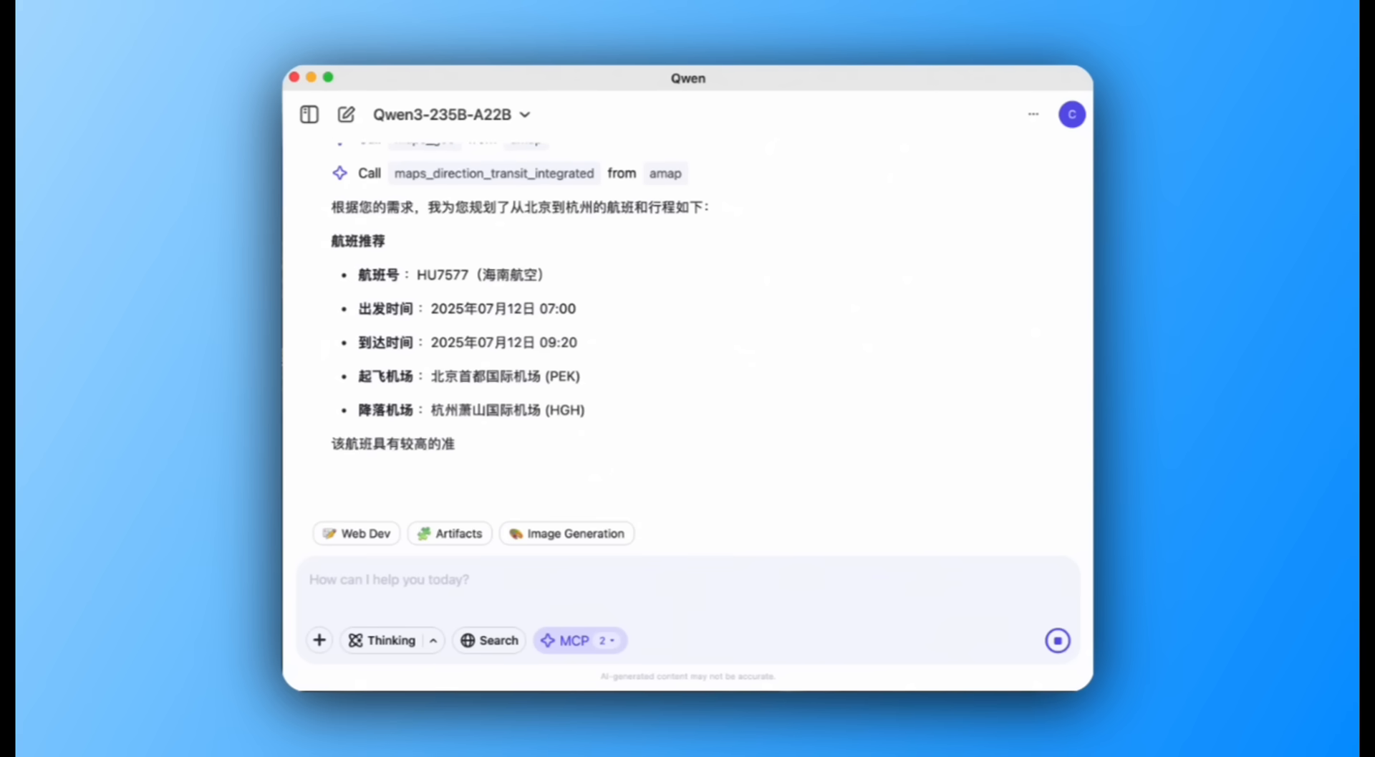
{"action": "scroll", "scroll_direction": "down", "scroll_amount": 3}
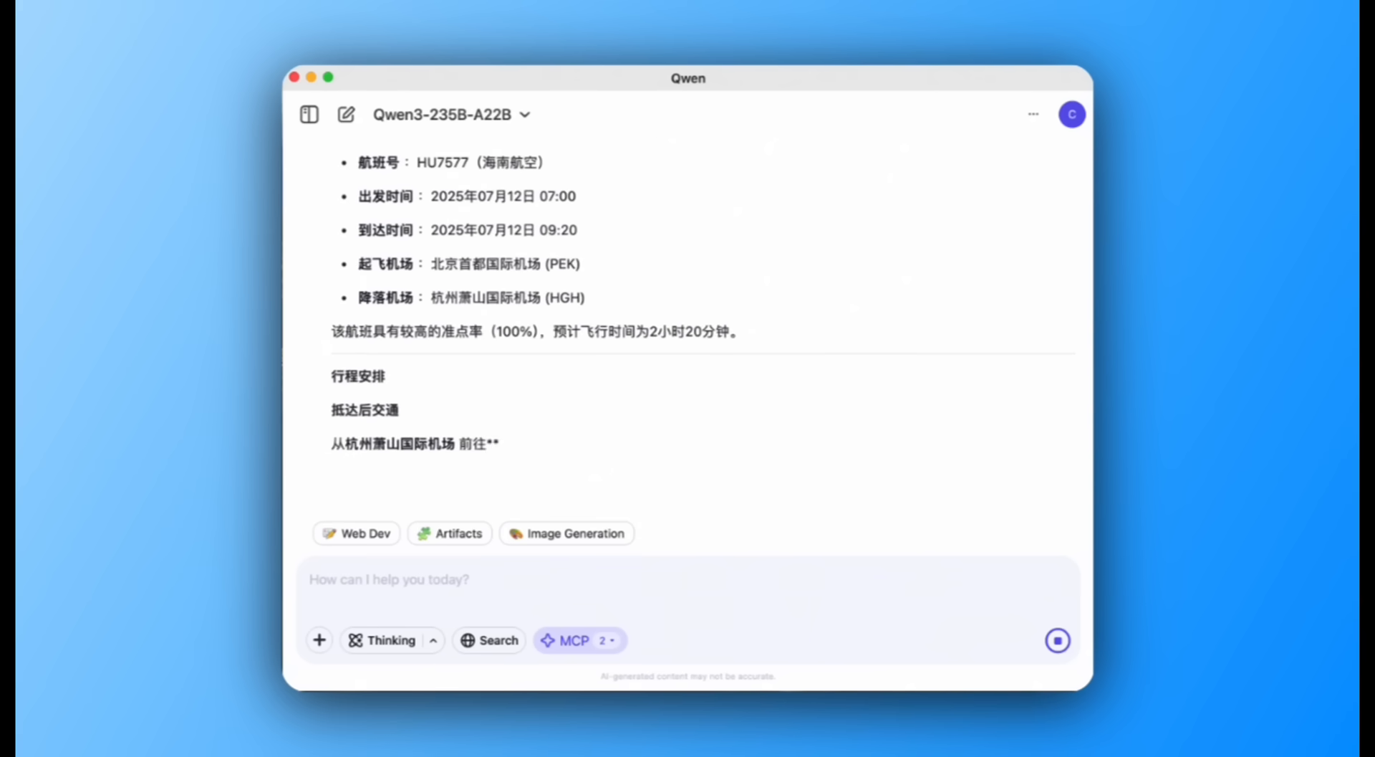
{"action": "scroll", "scroll_direction": "down", "scroll_amount": 3}
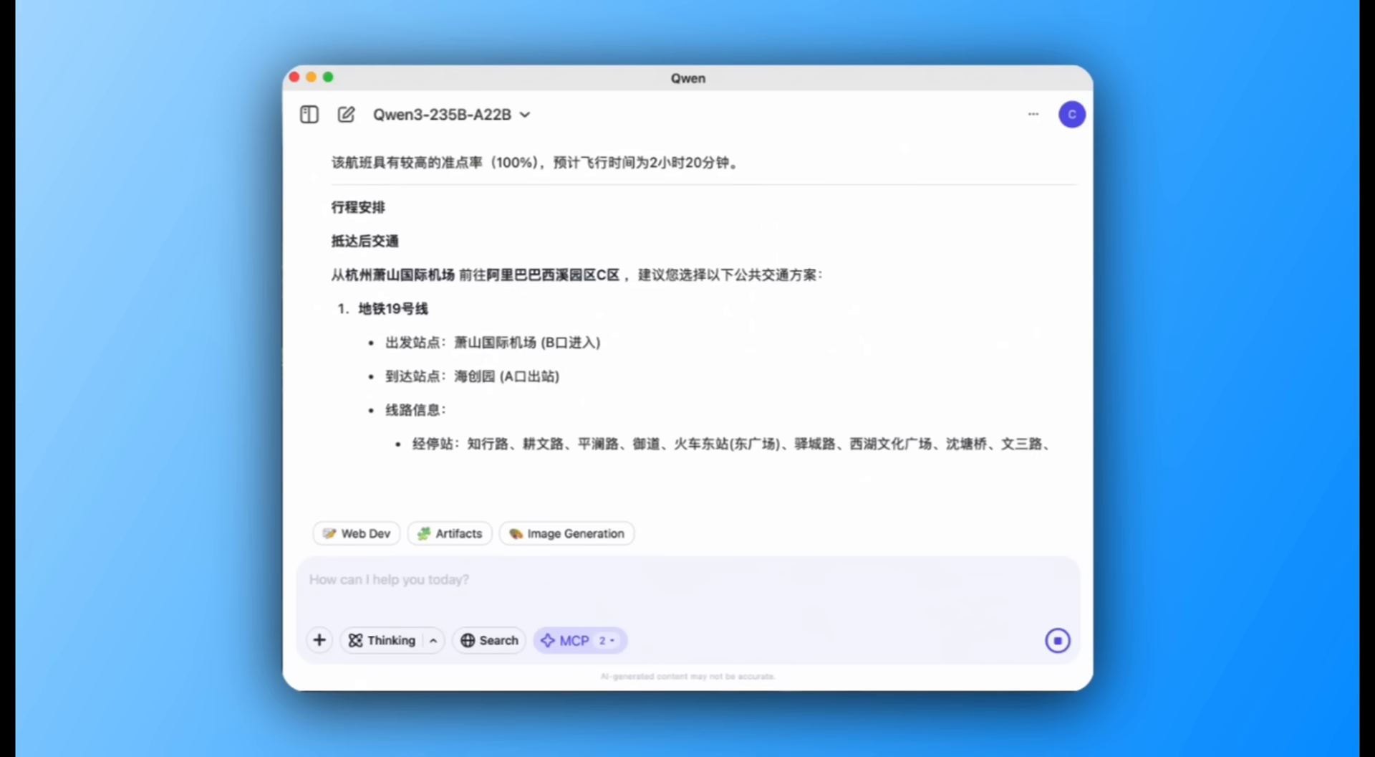
{"action": "scroll", "scroll_direction": "down", "scroll_amount": 3}
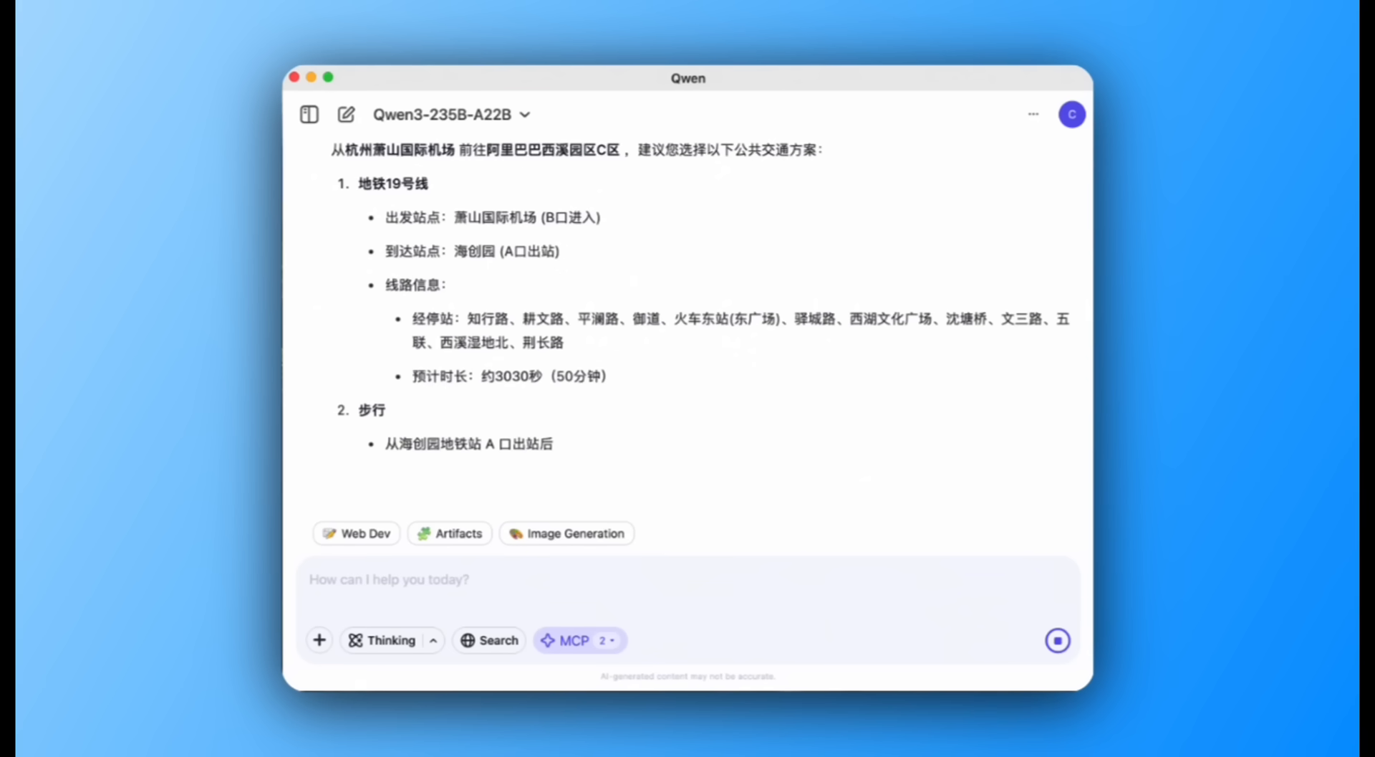
{"action": "scroll", "scroll_direction": "down", "scroll_amount": 3}
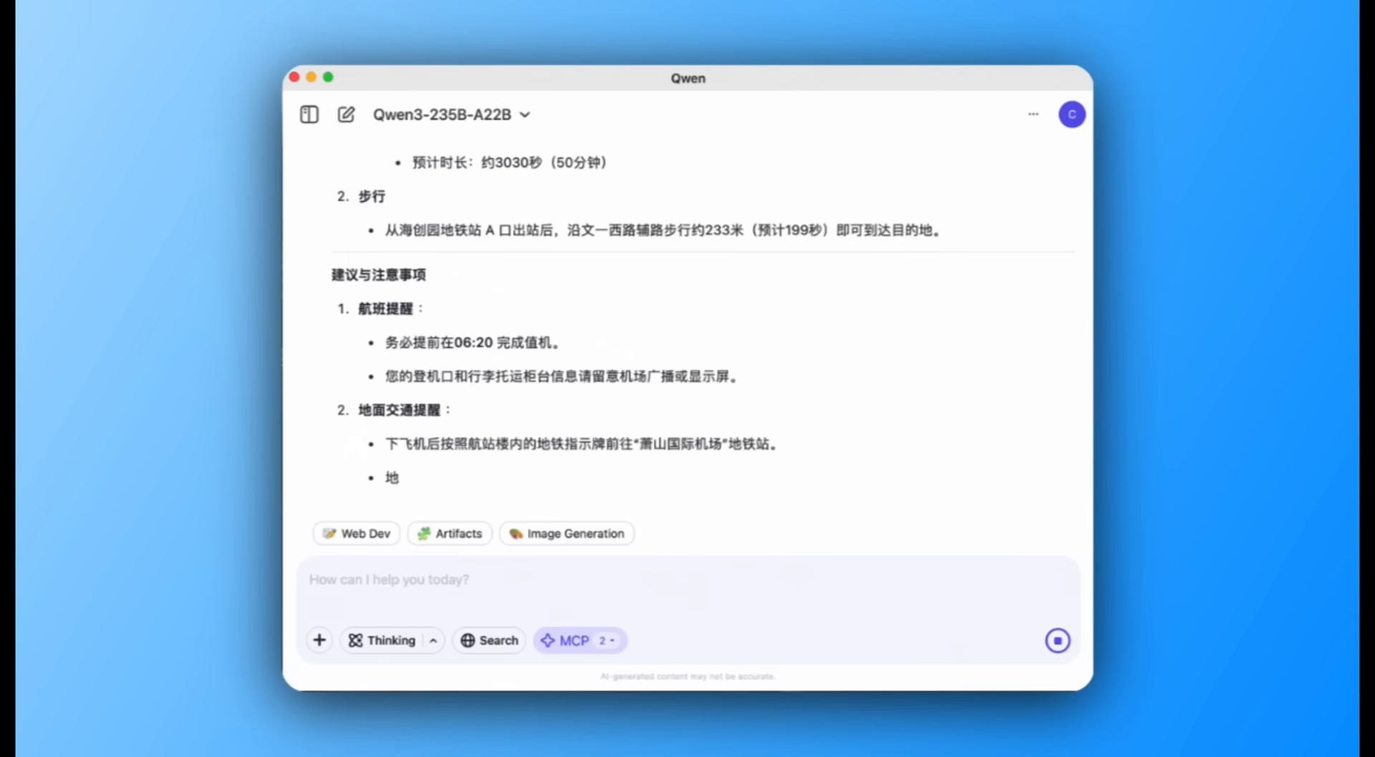
{"action": "scroll", "scroll_direction": "down", "scroll_amount": 3}
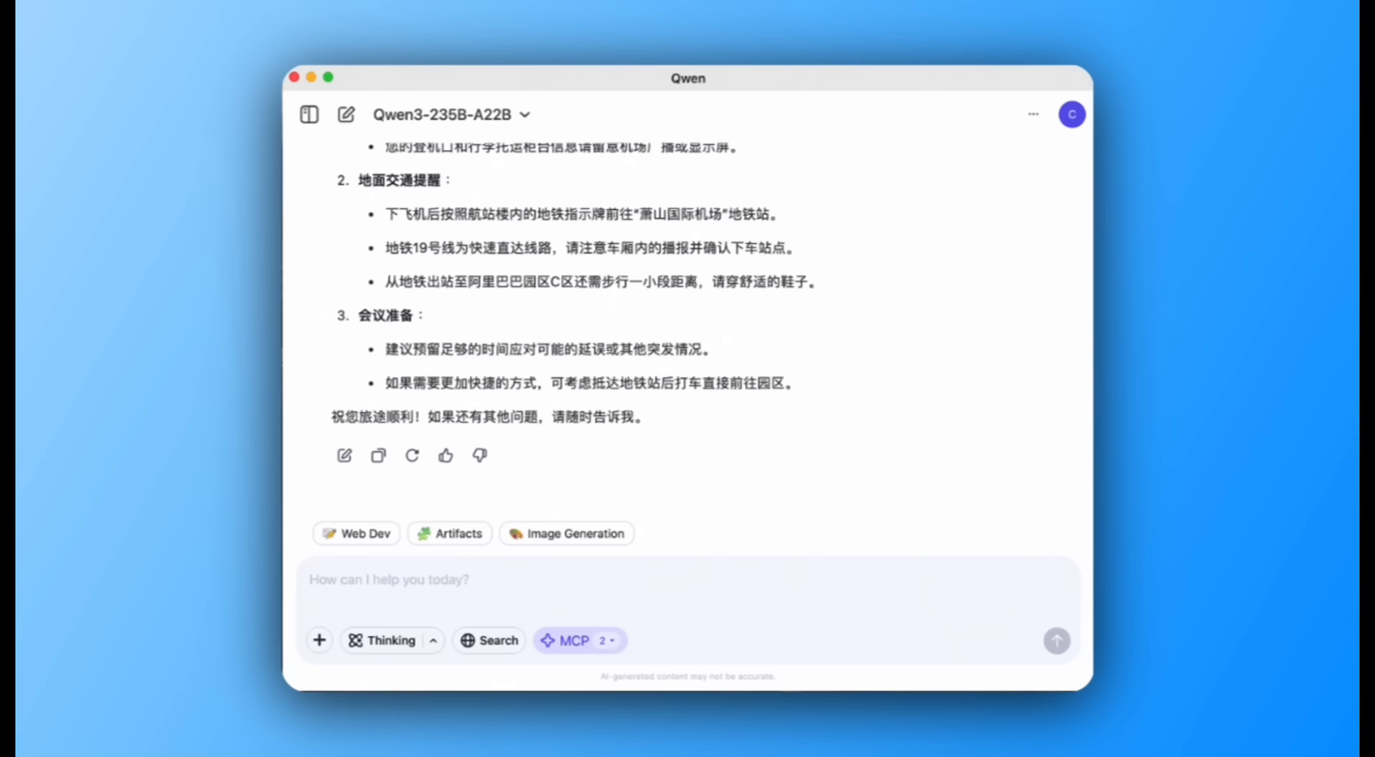